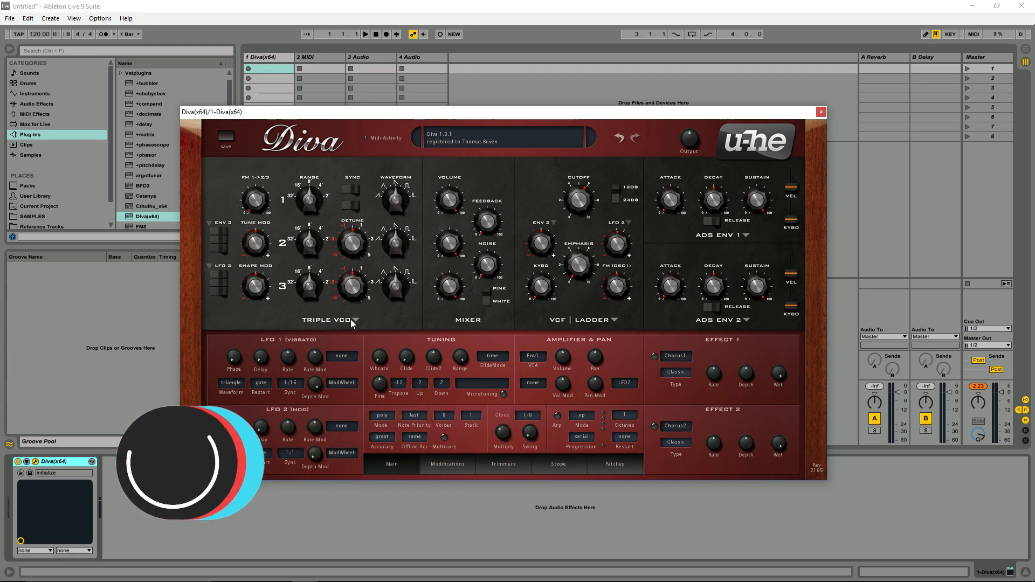
Step: Browse Diva's oscillator models (Dual VCO and another), then show the Modifications page
click(357, 321)
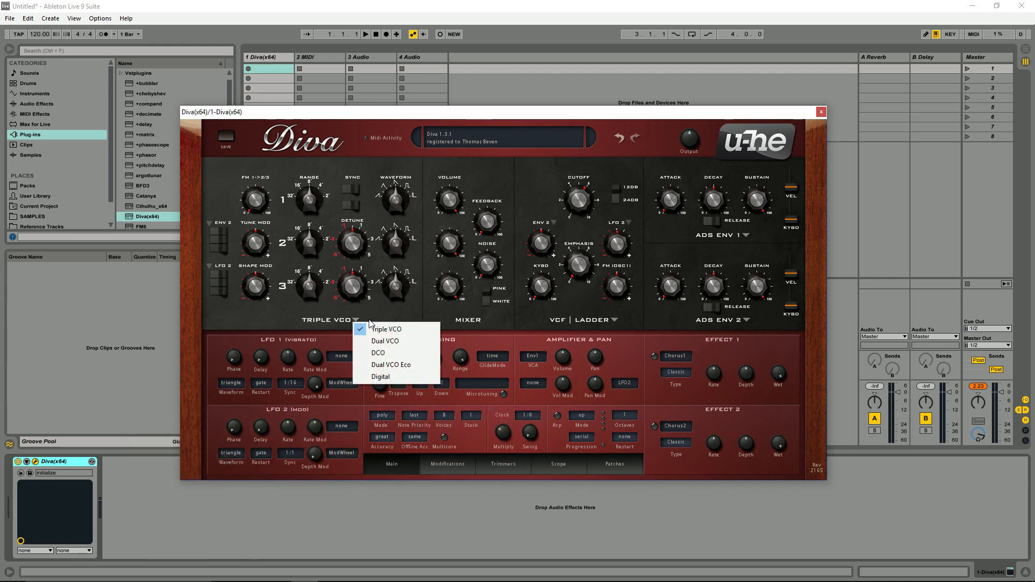
click(384, 340)
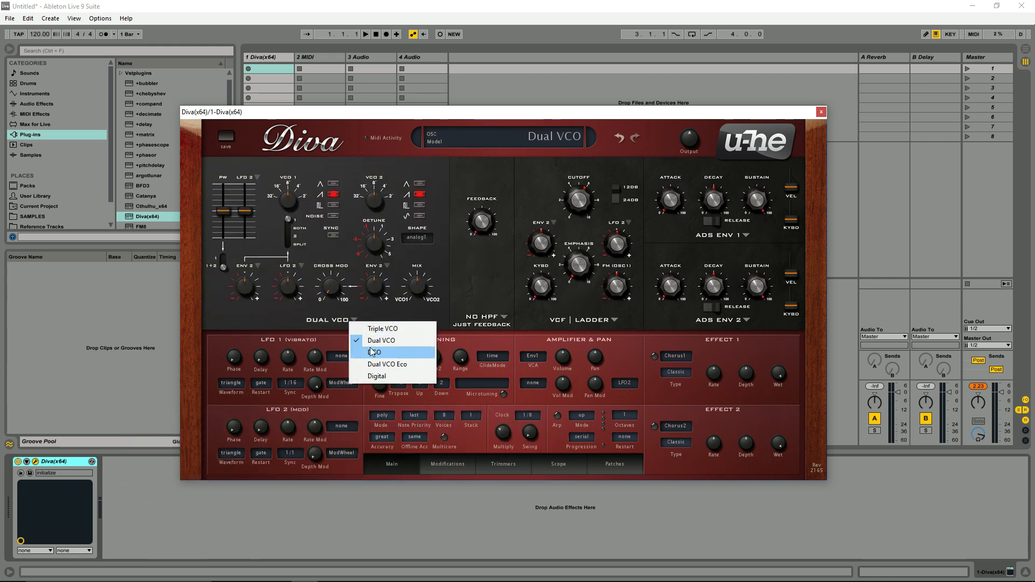
click(381, 328)
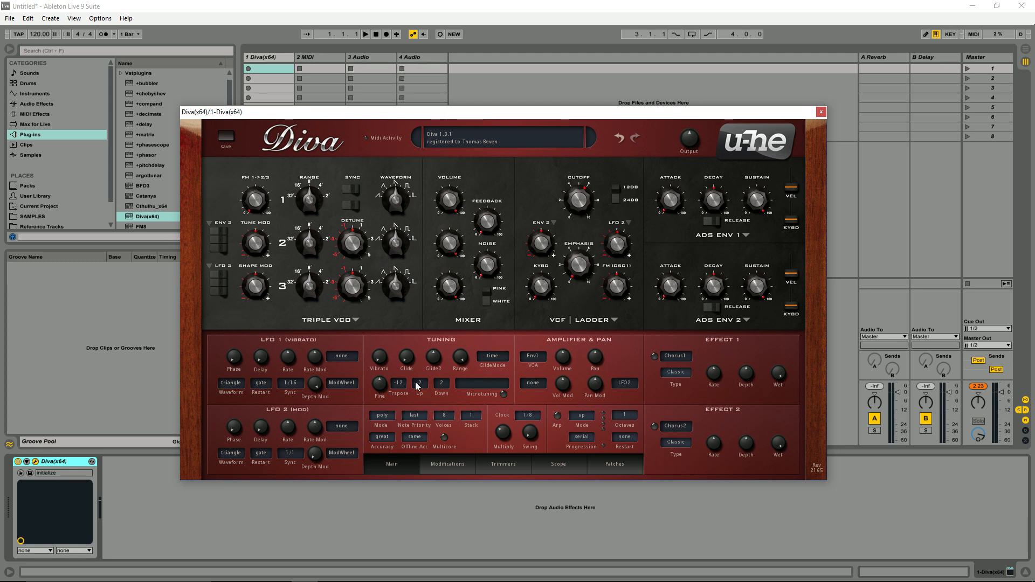
click(446, 464)
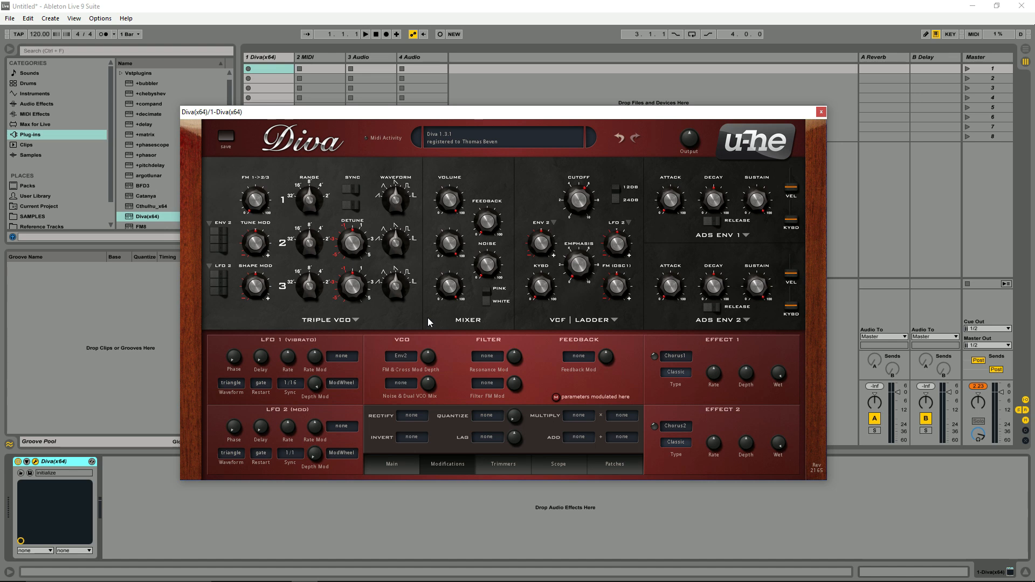
mouse_move(424, 319)
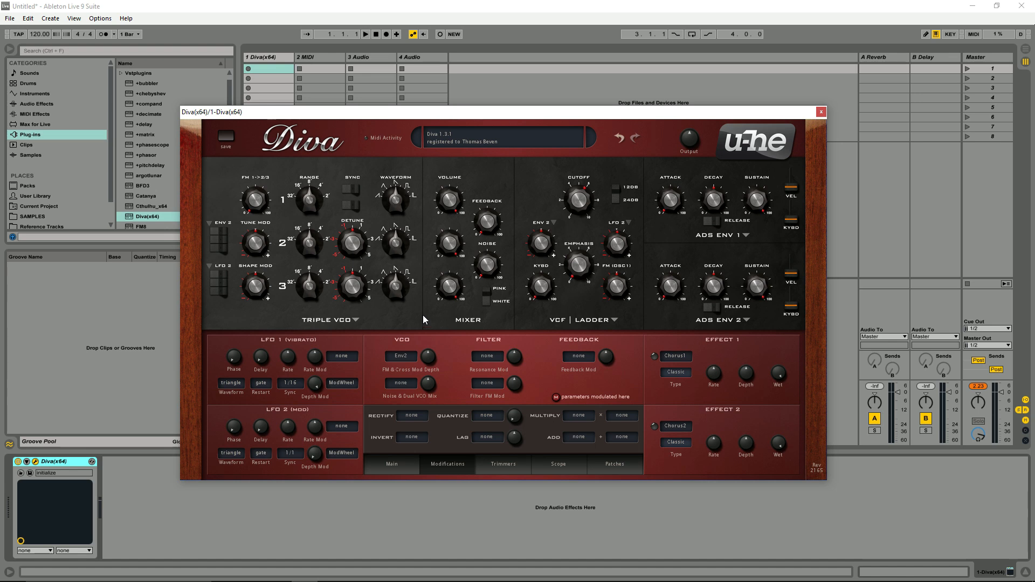
mouse_move(442, 196)
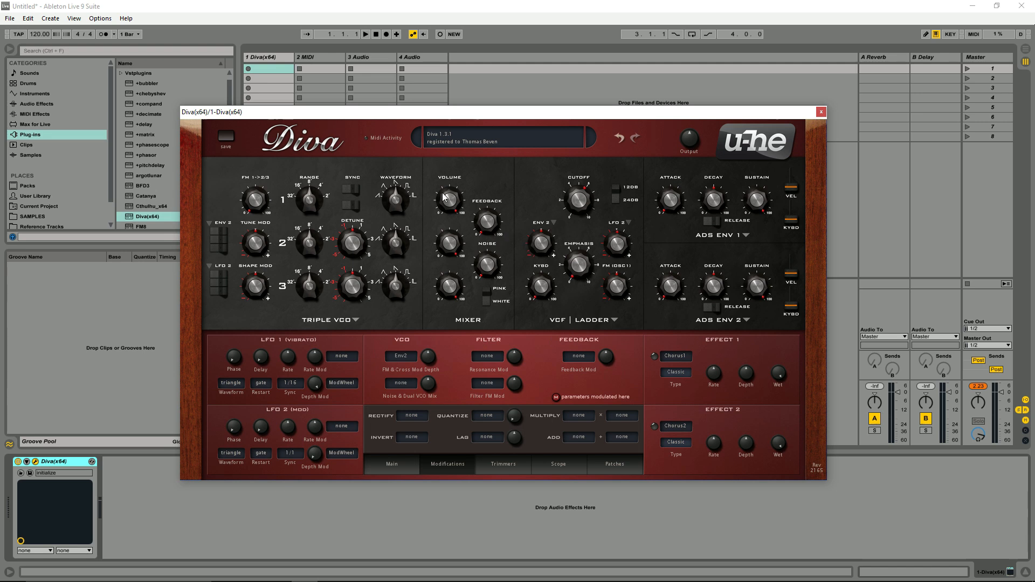
mouse_move(395, 276)
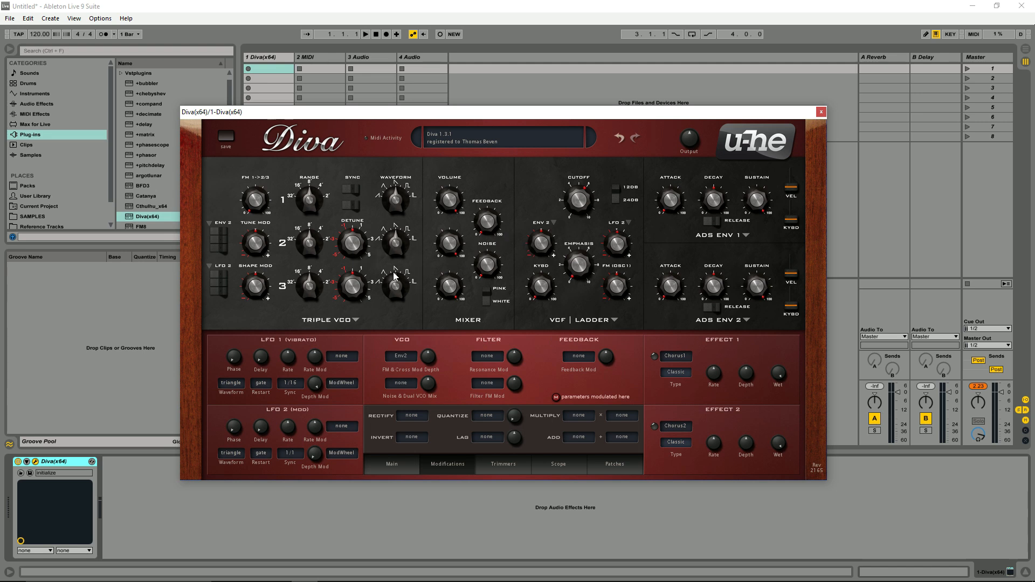
mouse_move(582, 292)
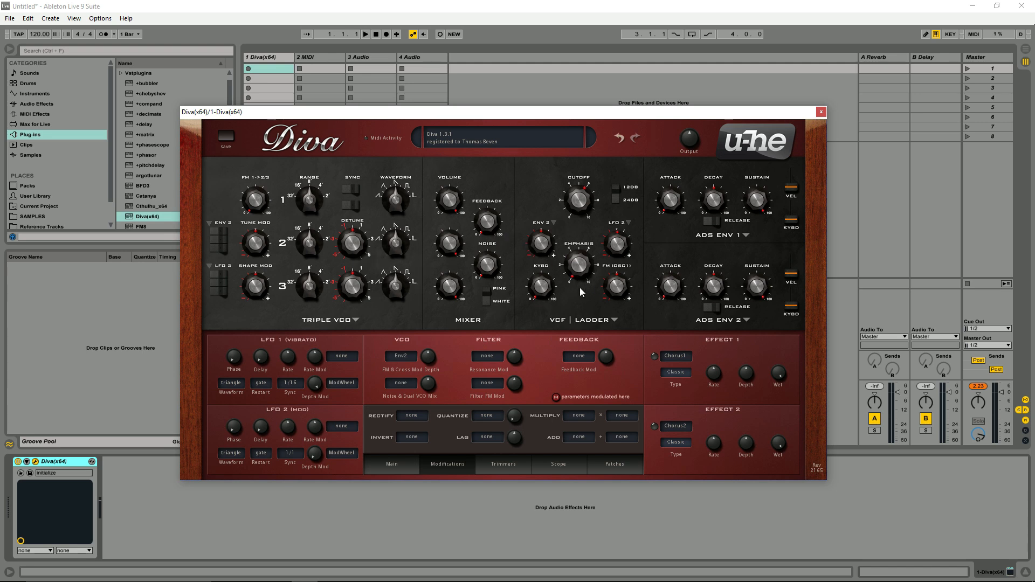
mouse_move(449, 307)
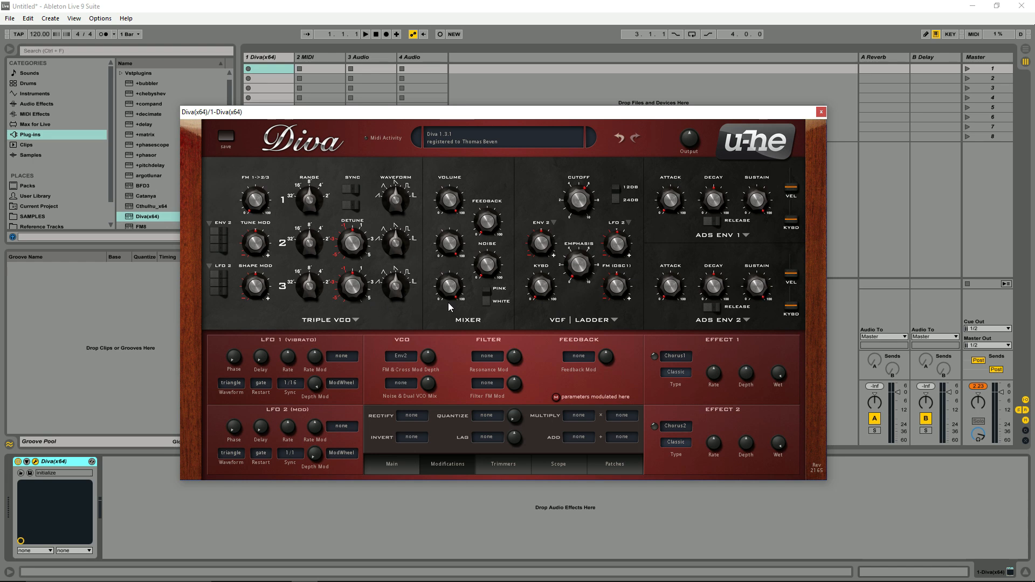
mouse_move(401, 300)
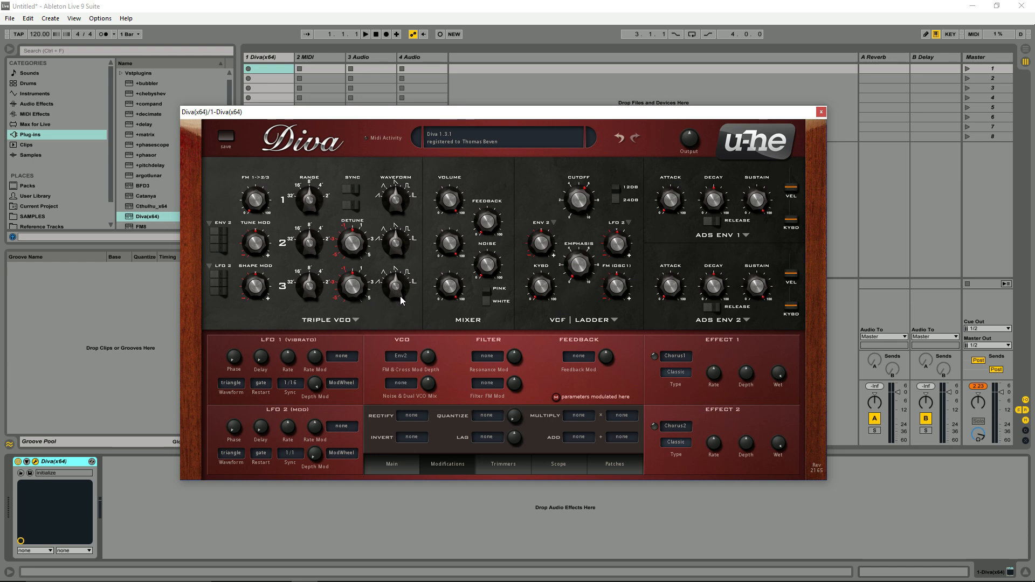